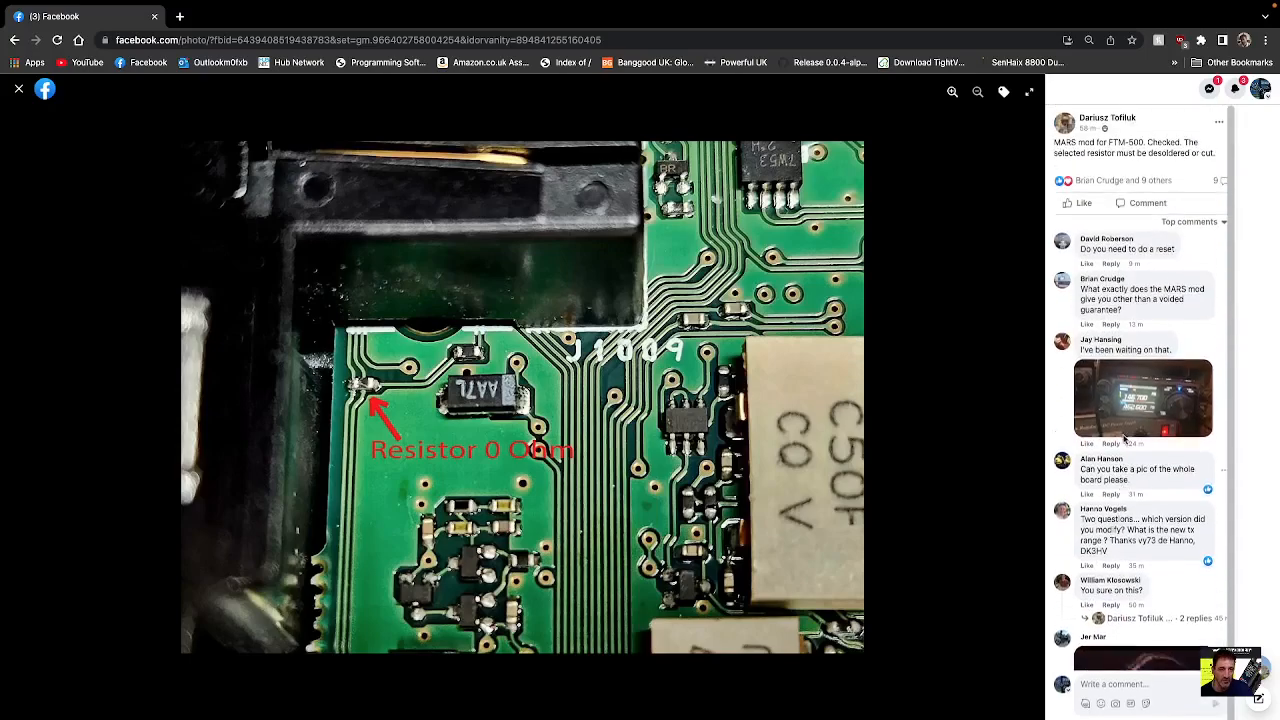
scroll(down, 3)
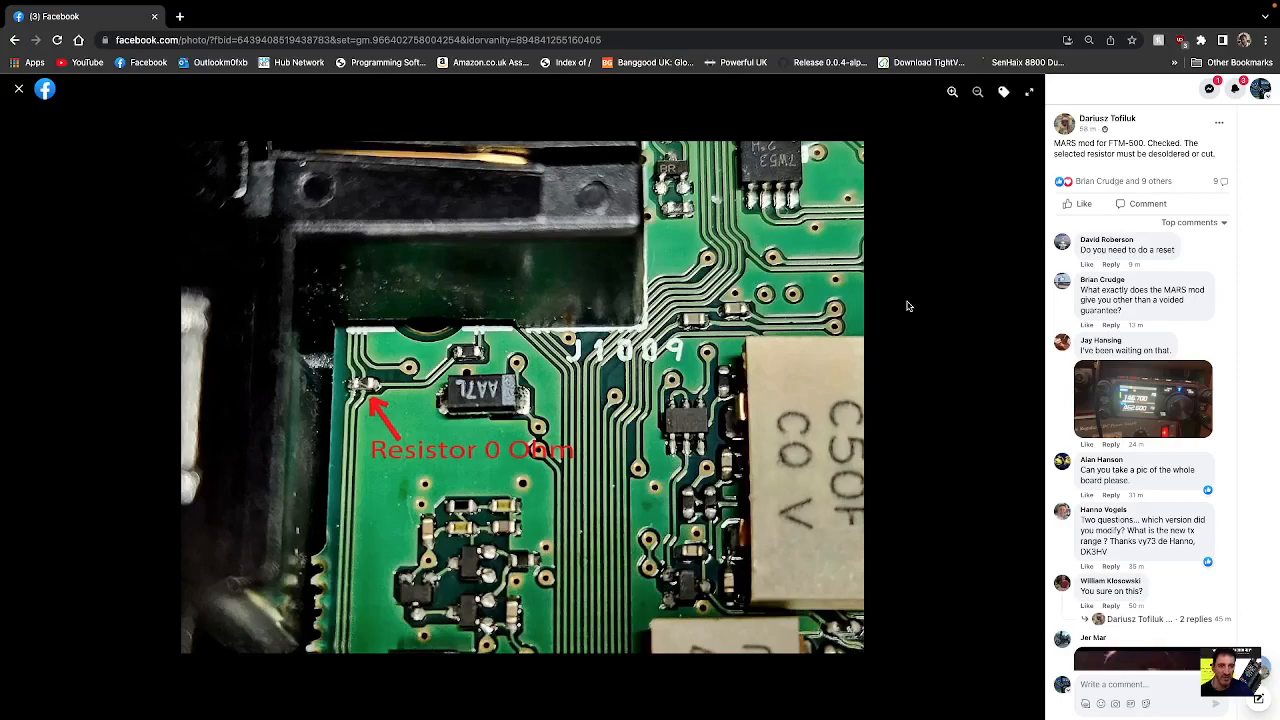
mouse_move(588, 595)
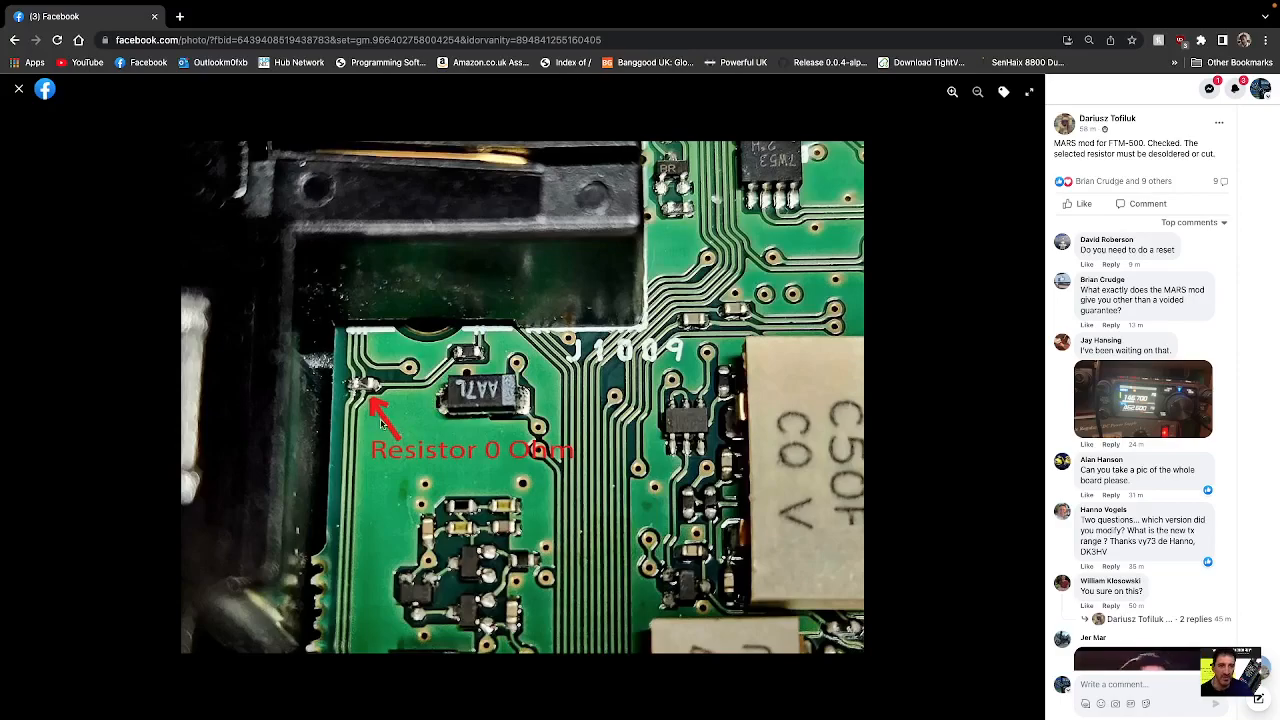
mouse_move(430, 440)
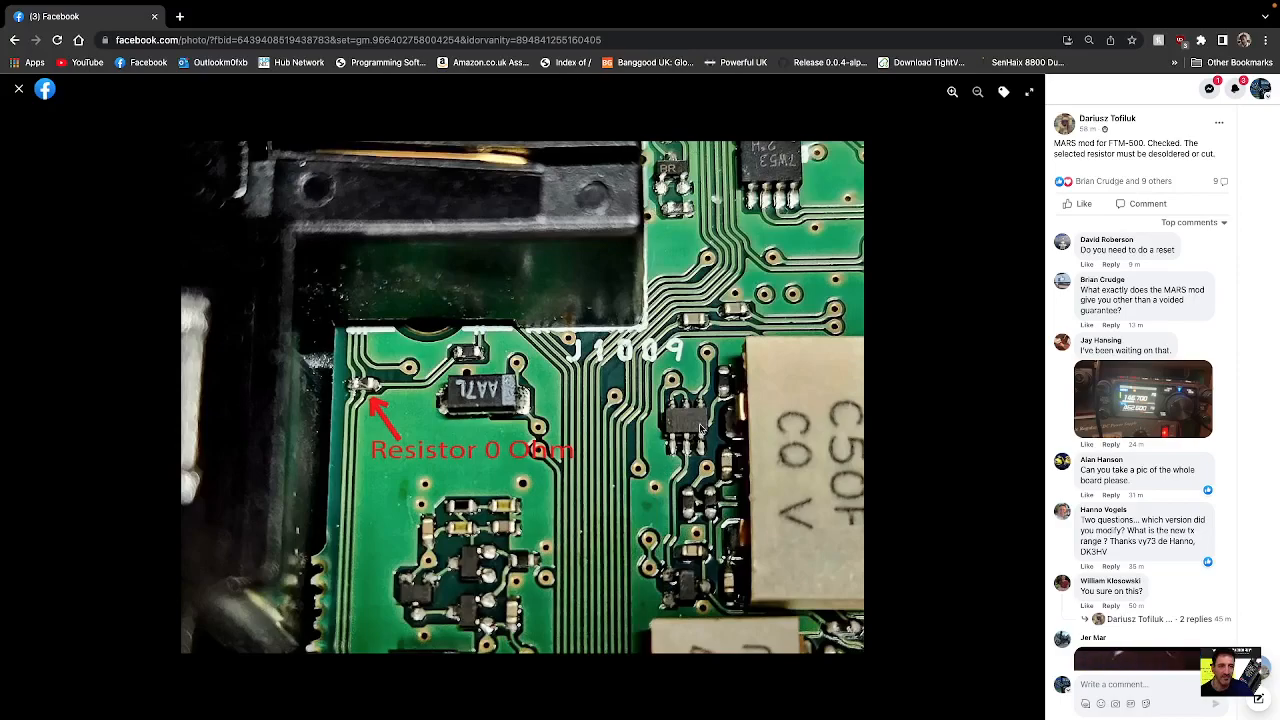
mouse_move(229, 277)
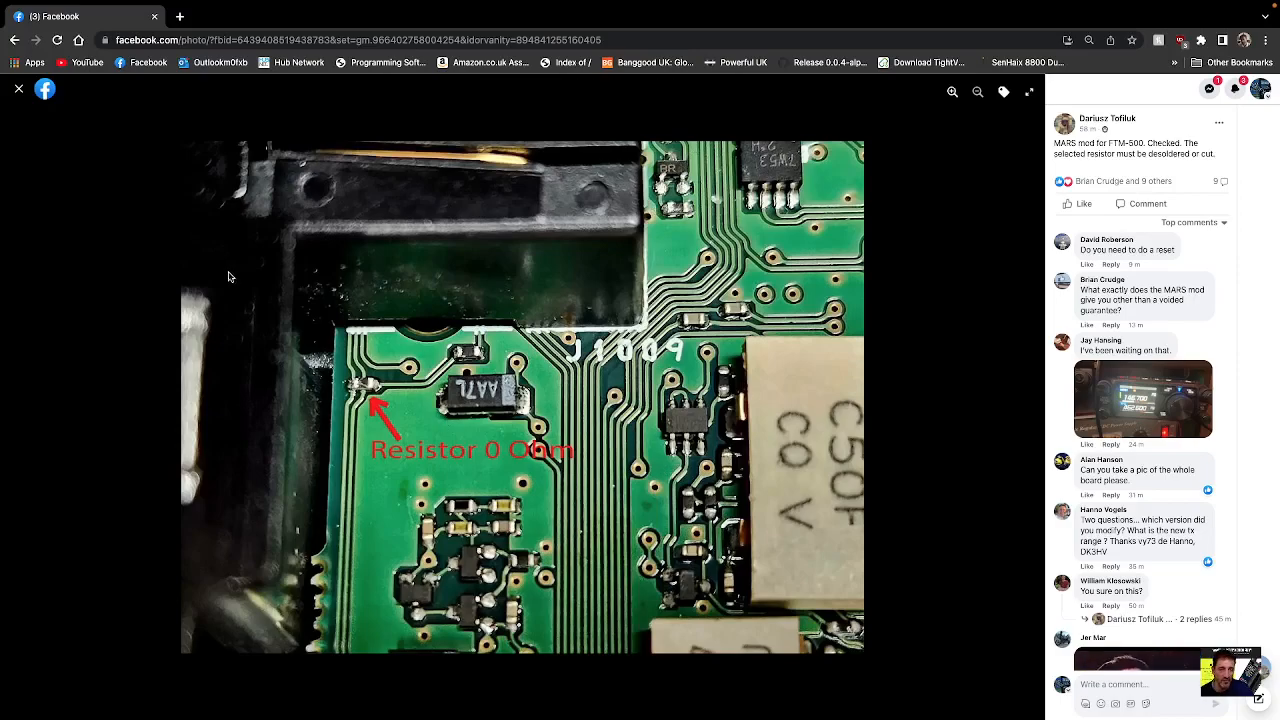
mouse_move(421, 433)
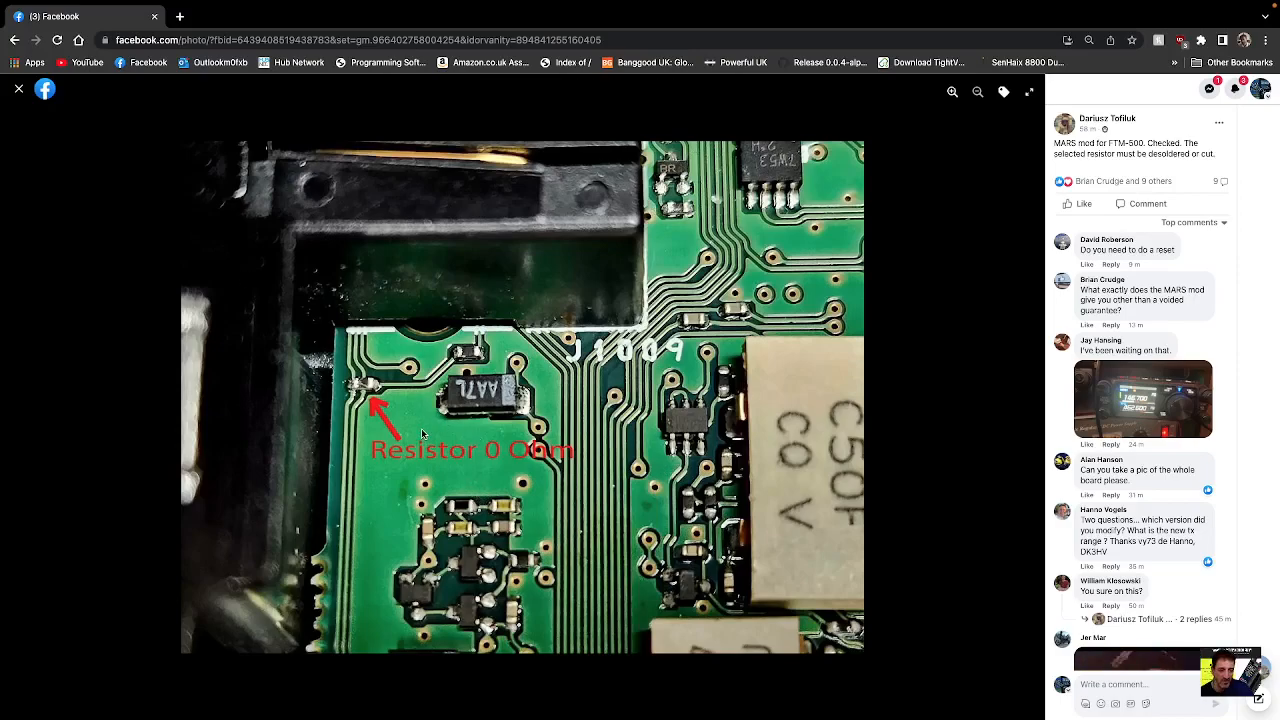
mouse_move(410, 427)
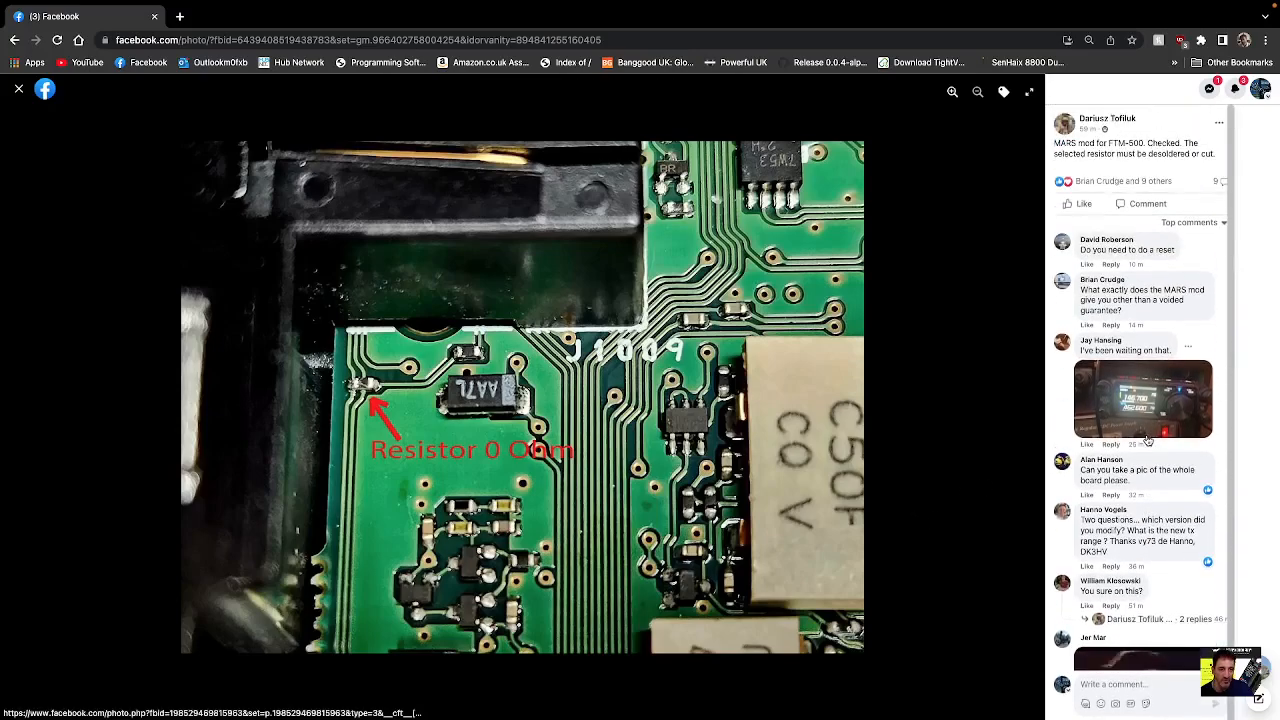
scroll(down, 3)
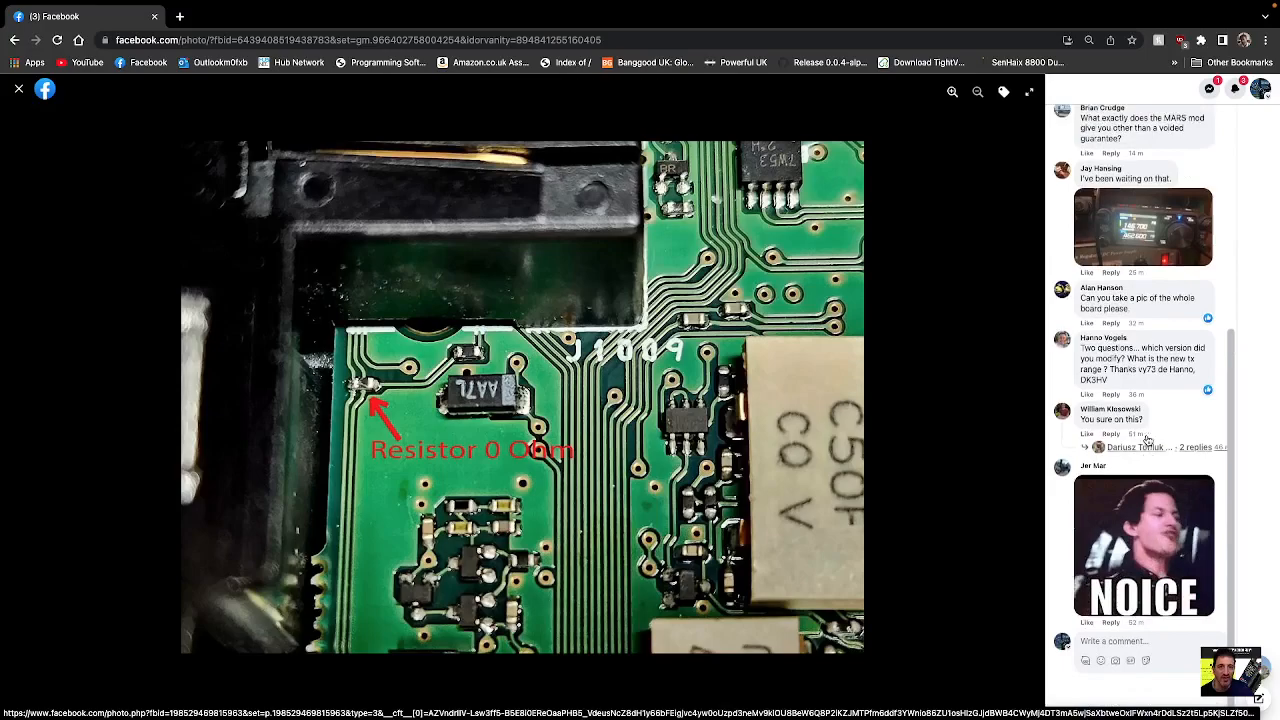